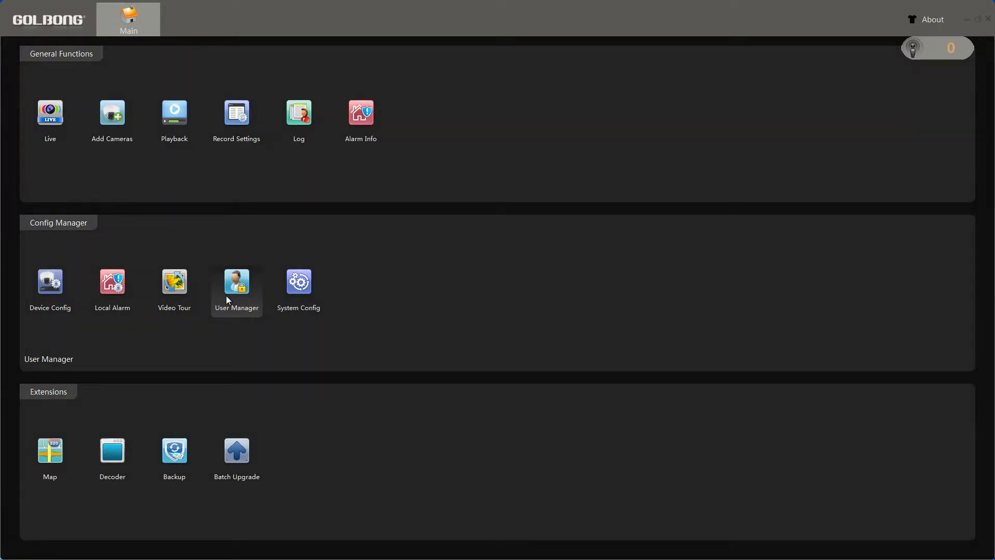
pyautogui.moveTo(84, 316)
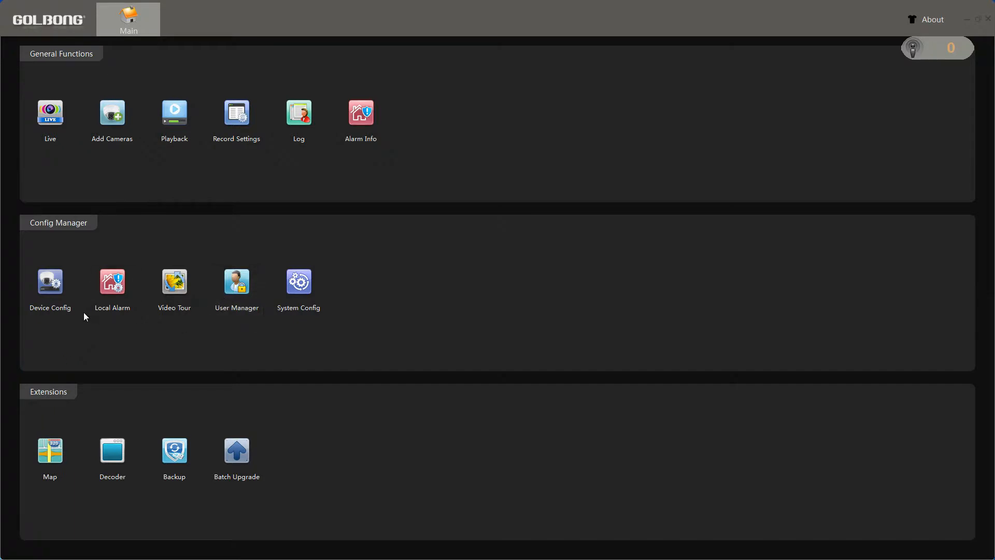
pyautogui.moveTo(56, 296)
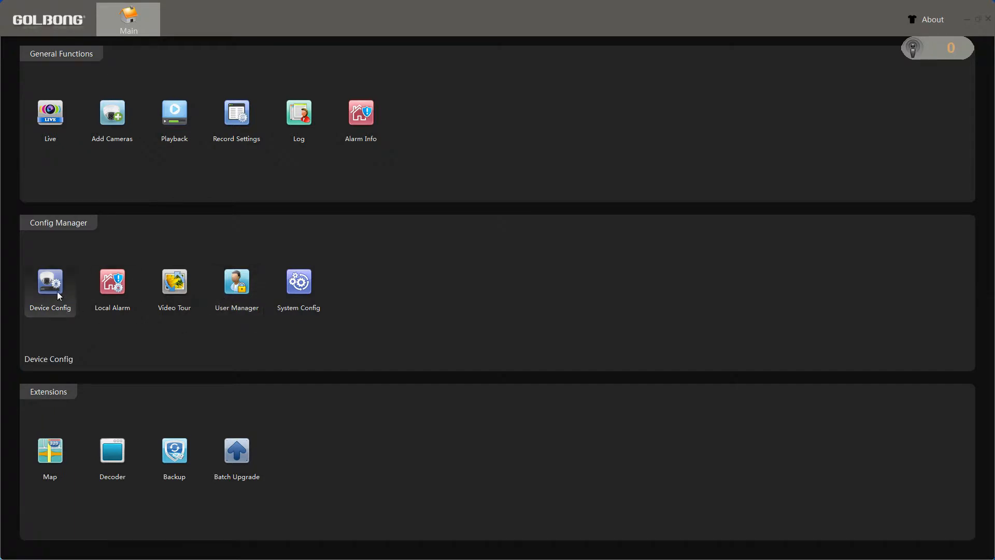
# Select the 192.168.1.76 camera in Device Config
pyautogui.click(49, 284)
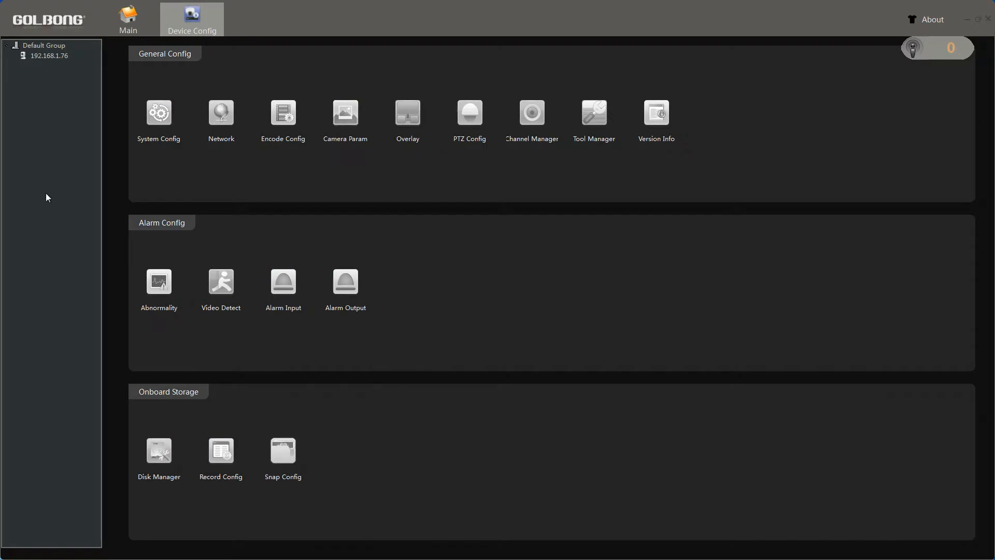
pyautogui.click(48, 55)
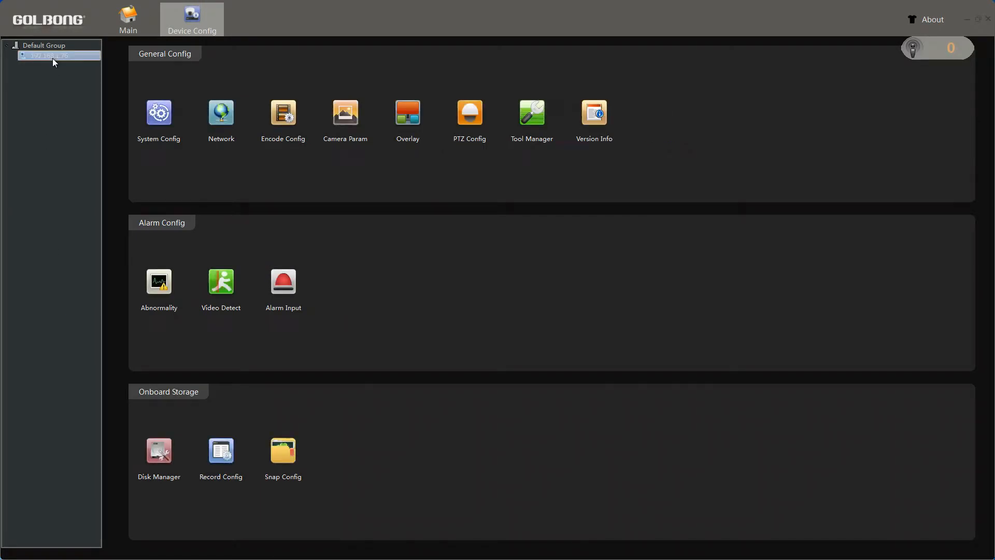
pyautogui.moveTo(56, 64)
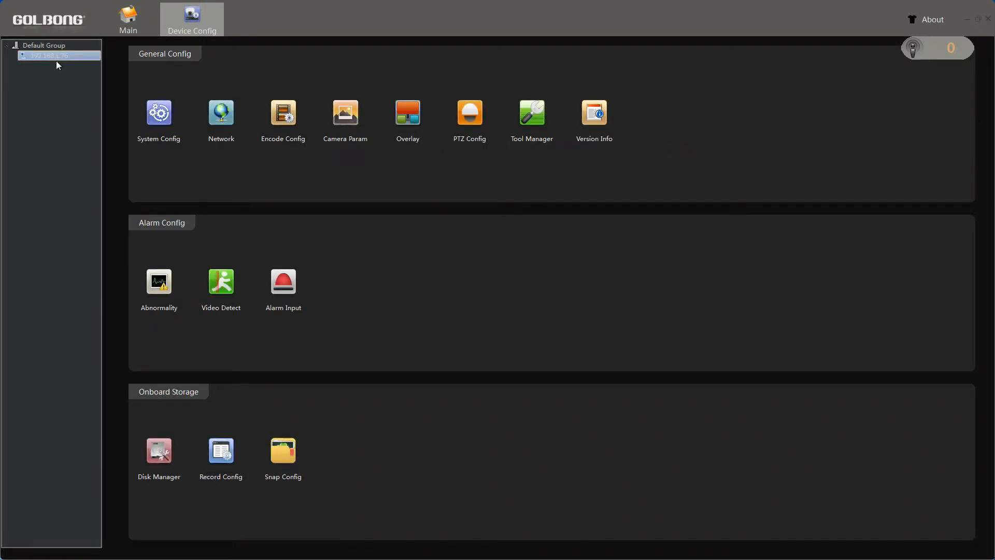
pyautogui.moveTo(345, 117)
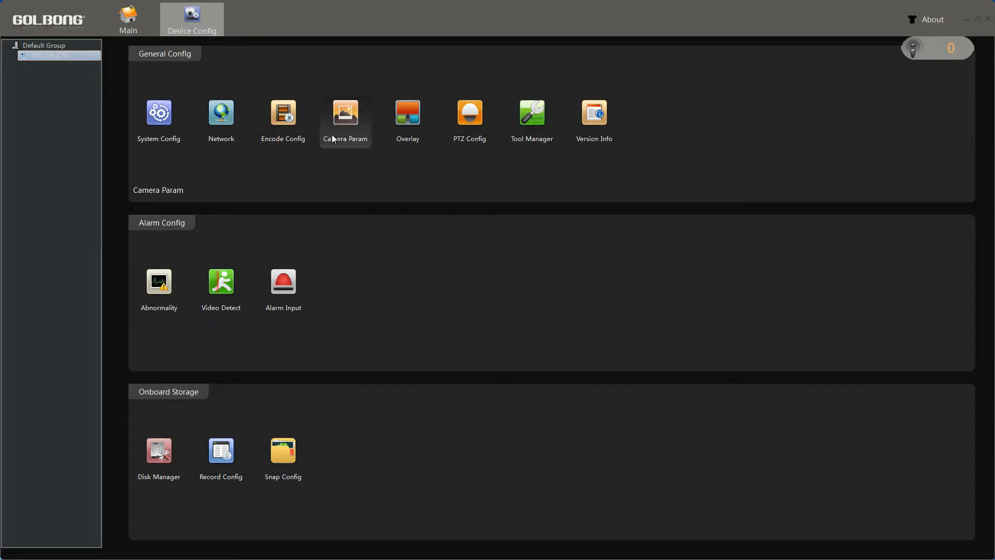
# Show the camera's image parameters (exposure, day/night, WDR, IR_CUT)
pyautogui.click(345, 112)
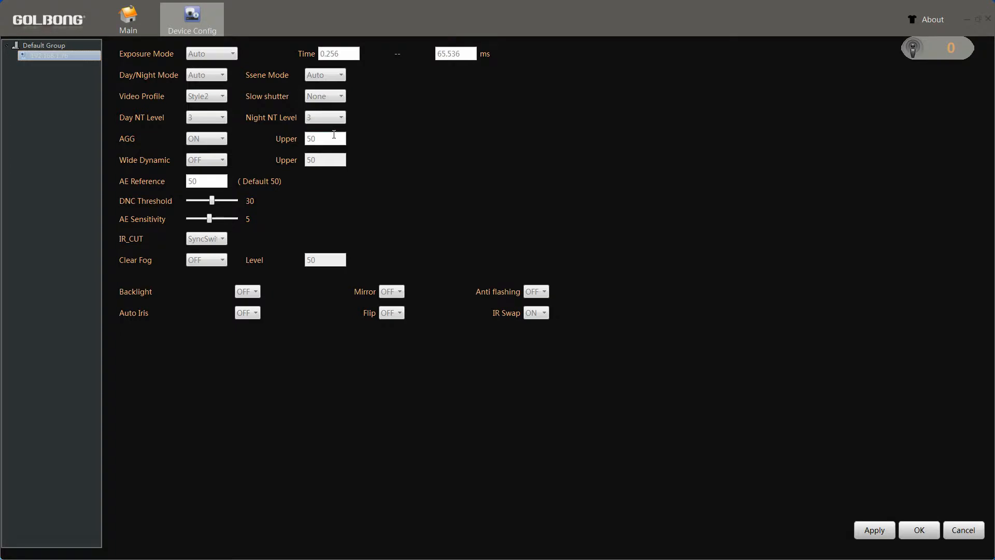
pyautogui.moveTo(273, 336)
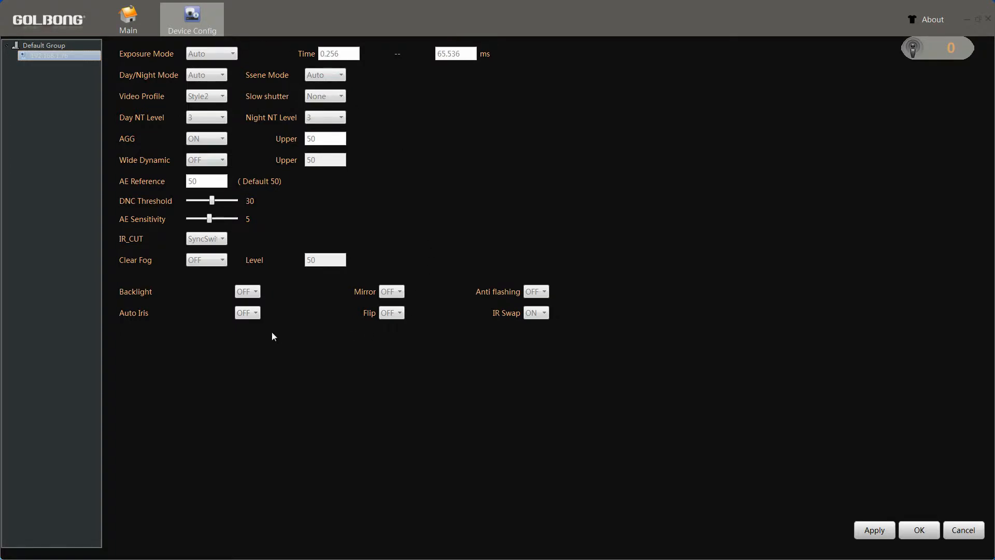
pyautogui.moveTo(607, 59)
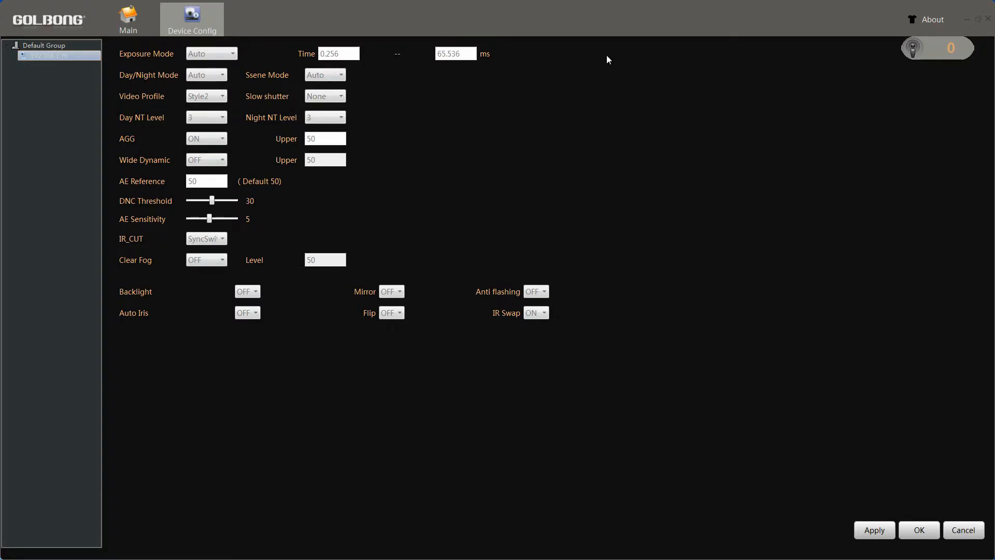
pyautogui.moveTo(980, 21)
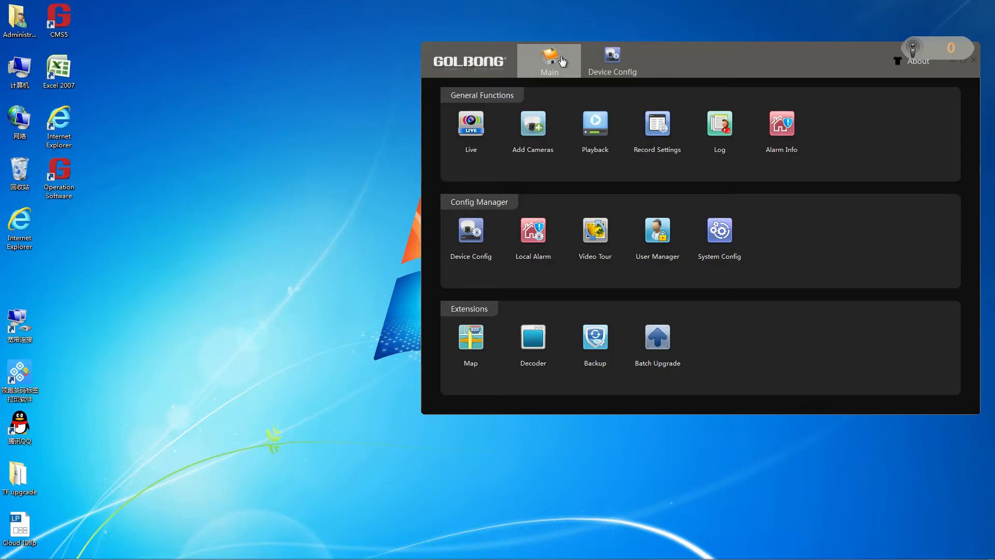
# Start CAM01's live video from 192.168.1.76 and reopen Device Config beside it
pyautogui.click(470, 125)
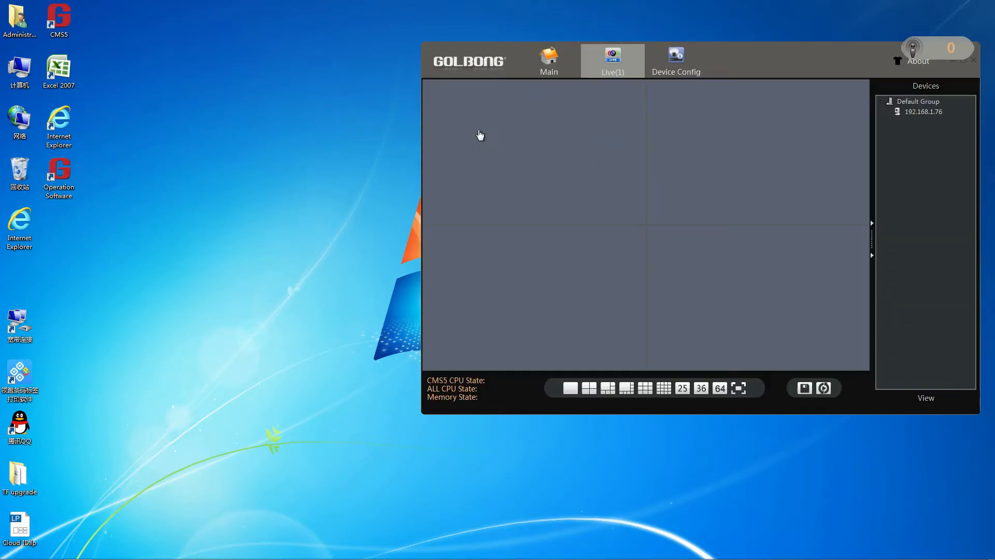
pyautogui.doubleClick(922, 111)
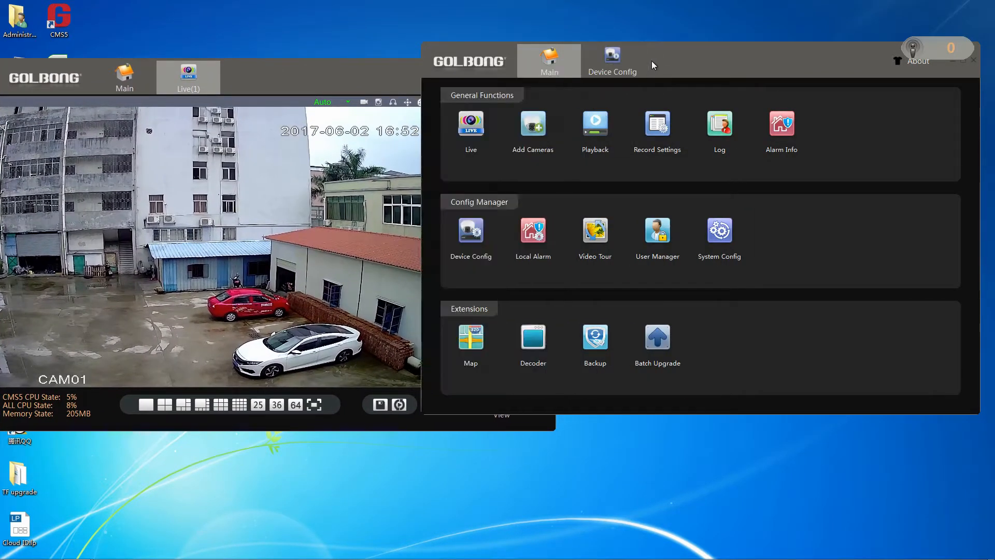
pyautogui.click(611, 60)
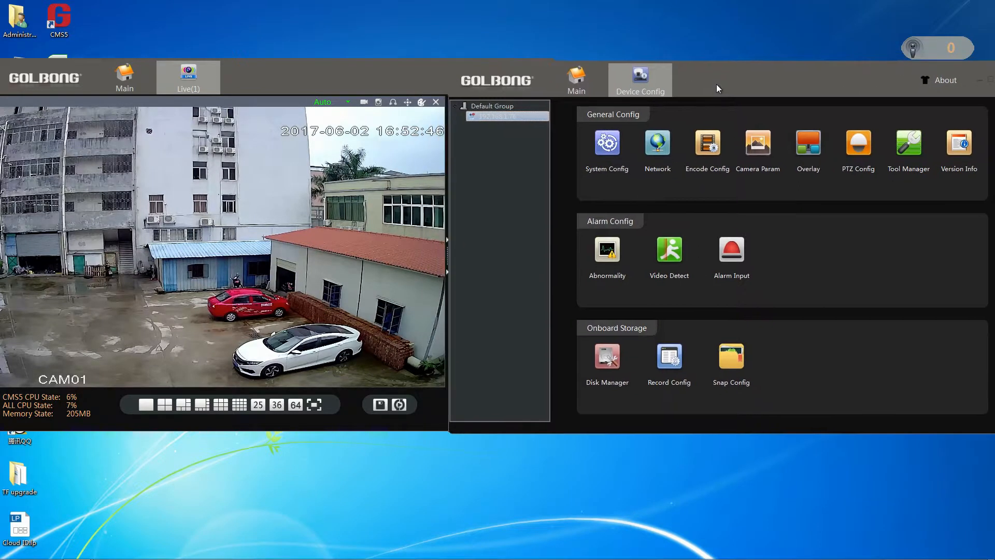
# Change IR_CUT mode to AutoSwitch in Camera Param and apply it
pyautogui.click(757, 143)
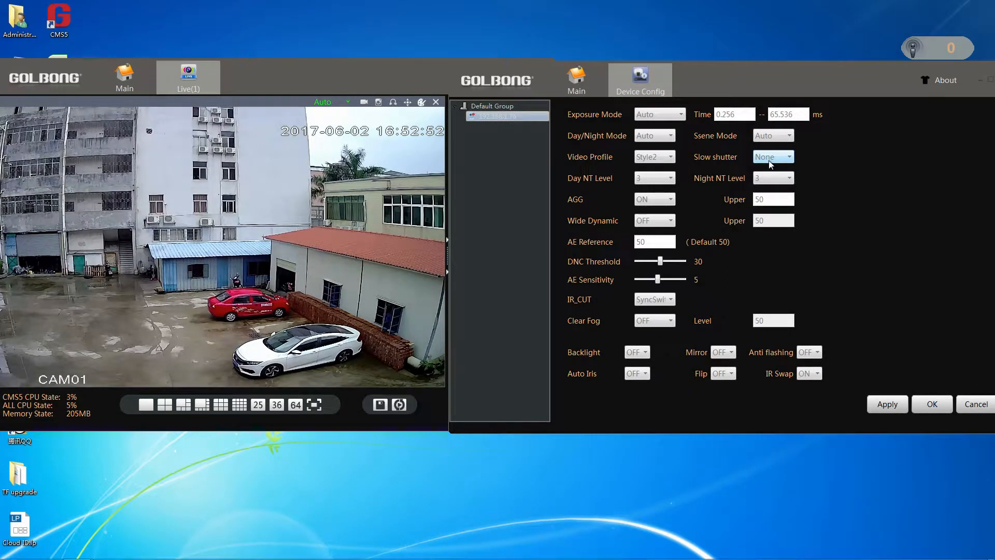
pyautogui.click(654, 299)
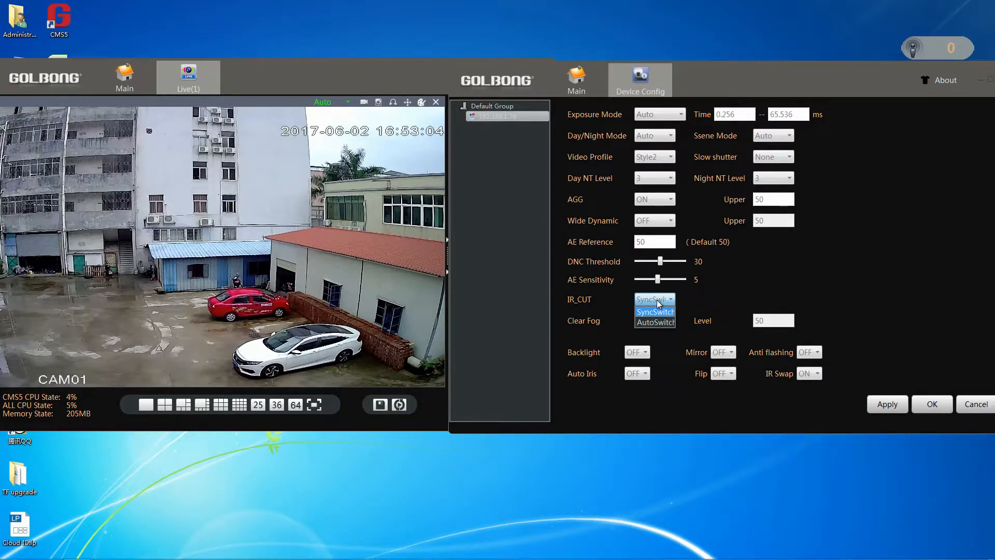
pyautogui.moveTo(654, 322)
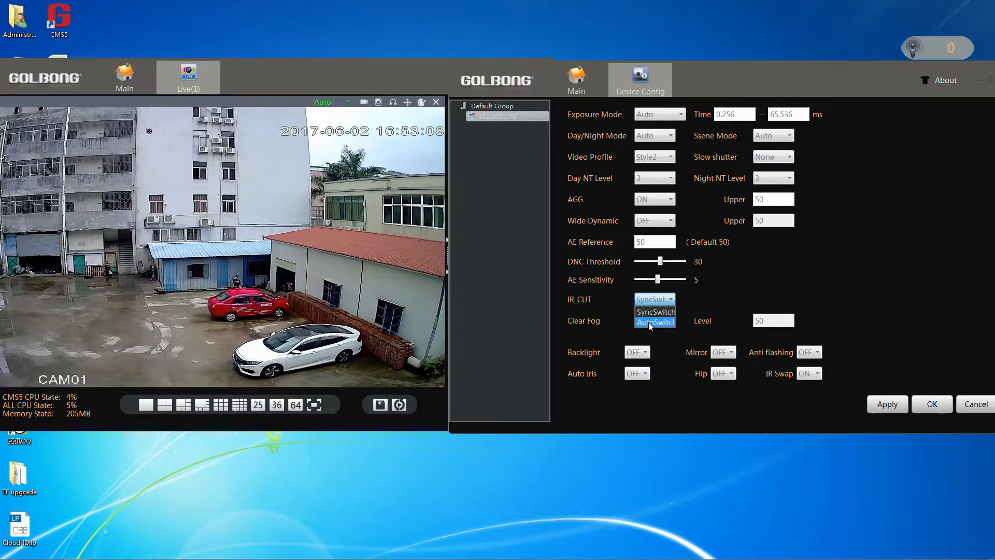
pyautogui.click(655, 322)
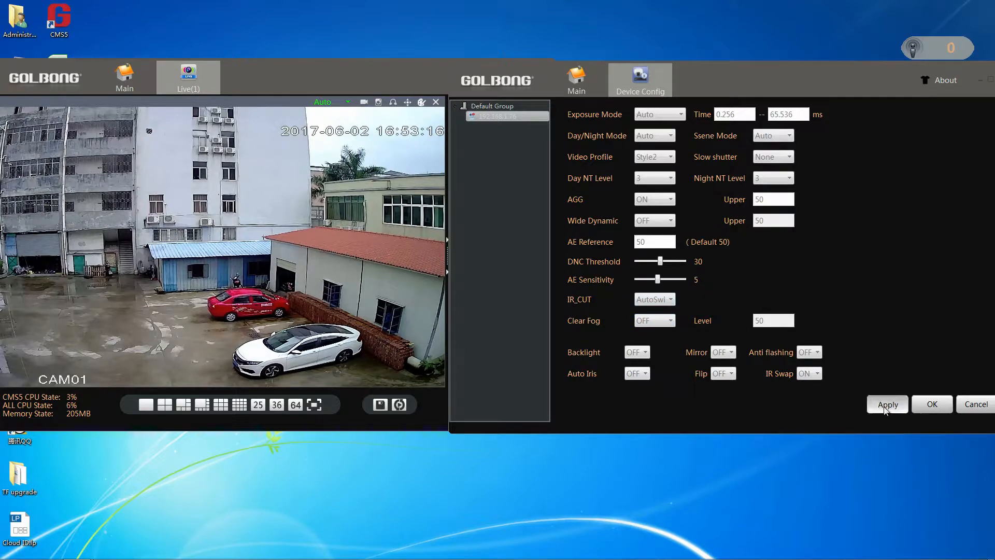
pyautogui.click(886, 404)
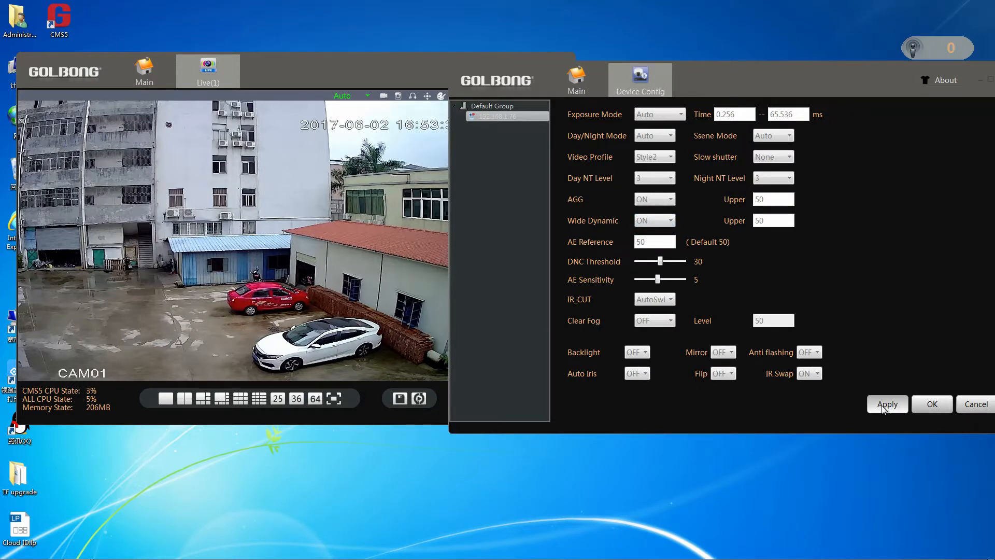
pyautogui.click(886, 404)
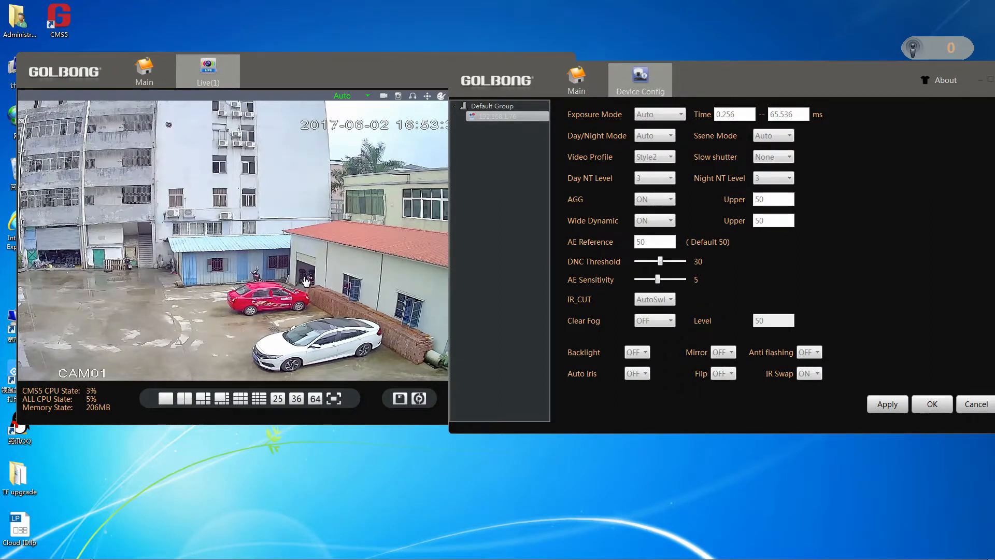
pyautogui.rightClick(305, 281)
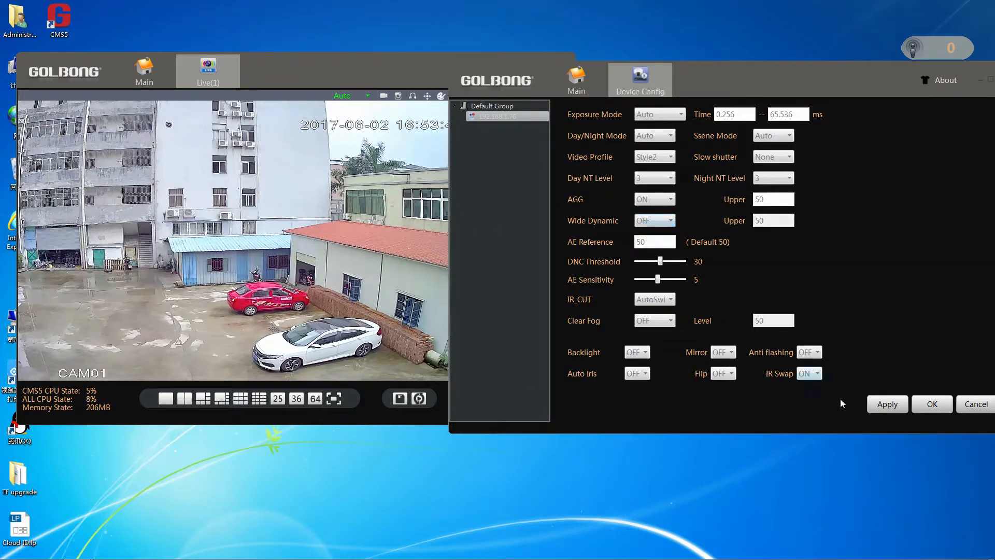
pyautogui.click(886, 404)
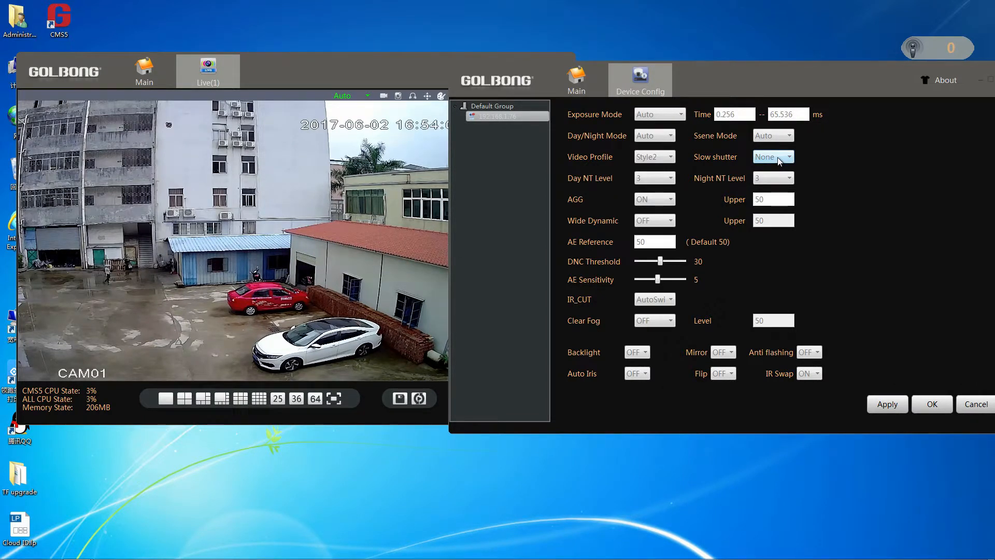
pyautogui.click(771, 157)
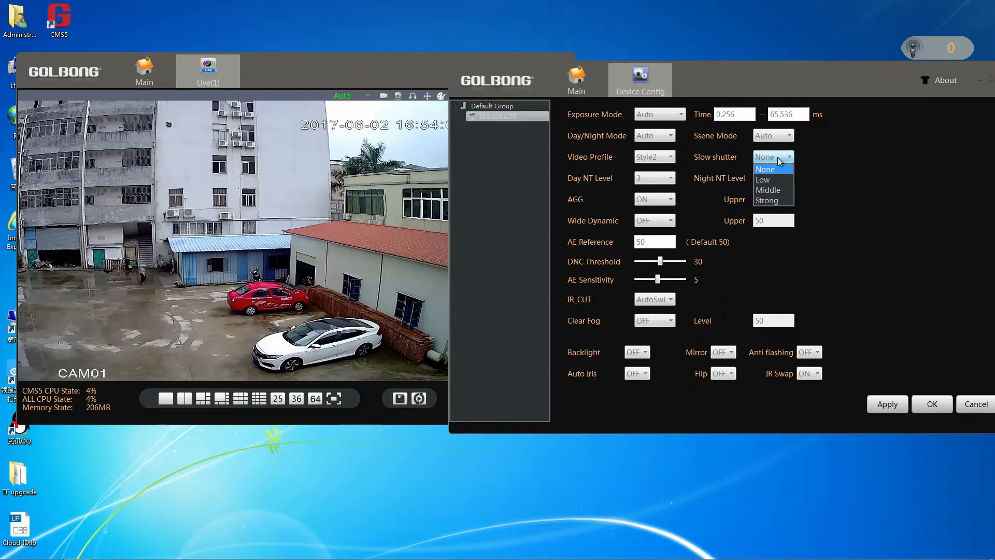
pyautogui.click(763, 180)
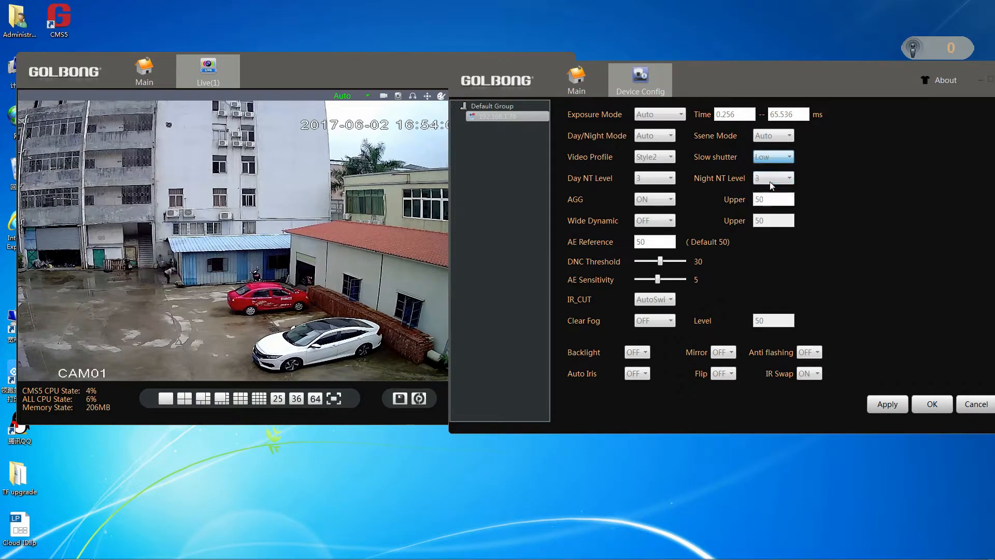
pyautogui.click(787, 157)
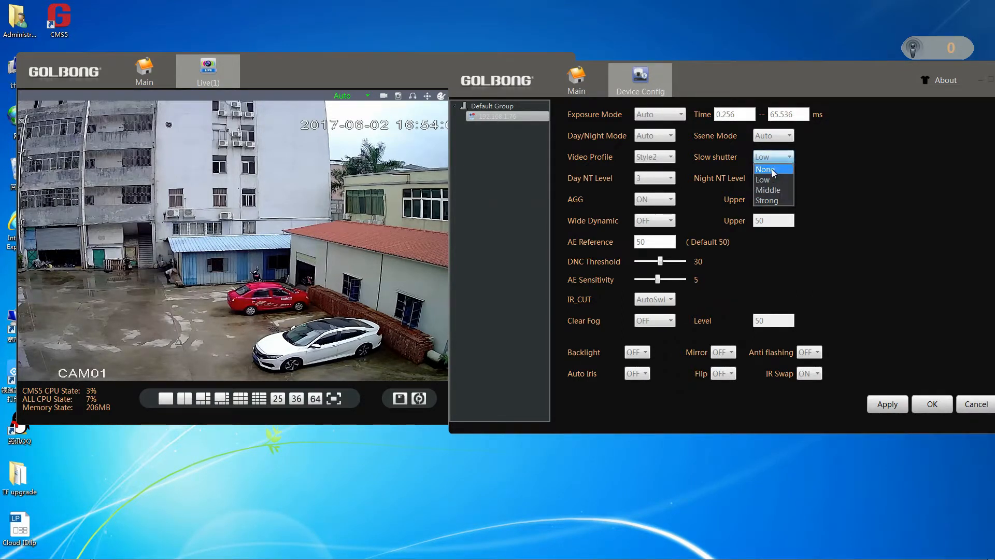
pyautogui.click(763, 169)
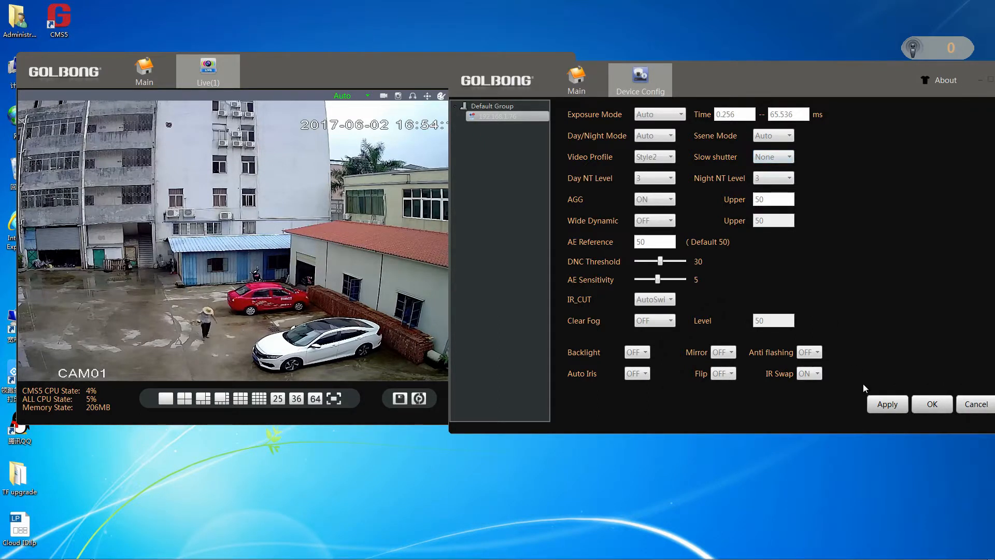
pyautogui.moveTo(854, 385)
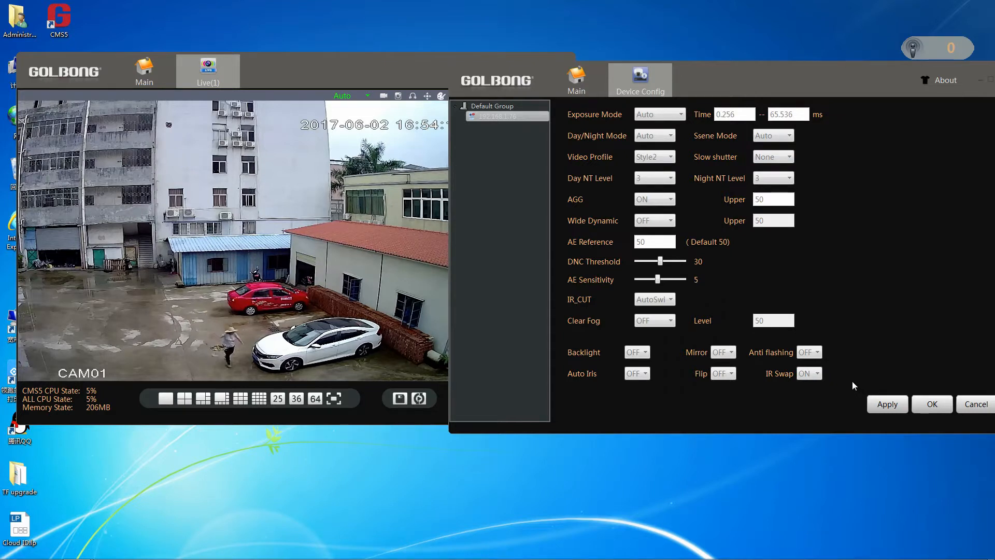
pyautogui.moveTo(728, 324)
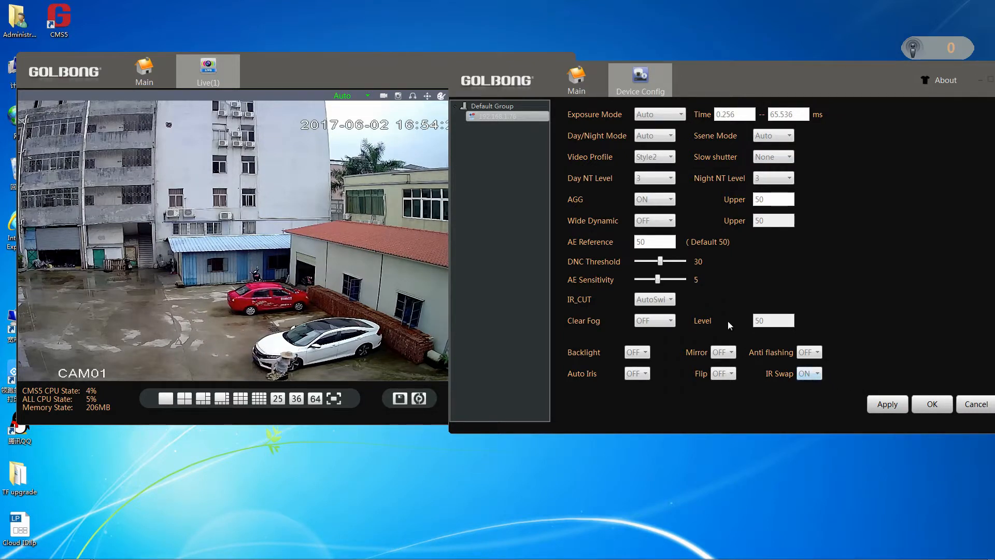
pyautogui.tripleClick(655, 241)
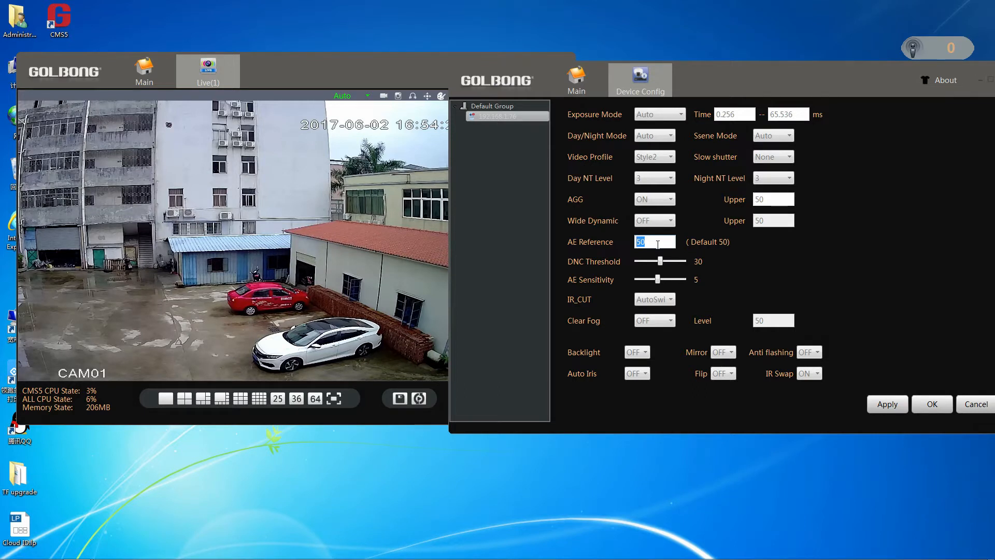
pyautogui.write('2')
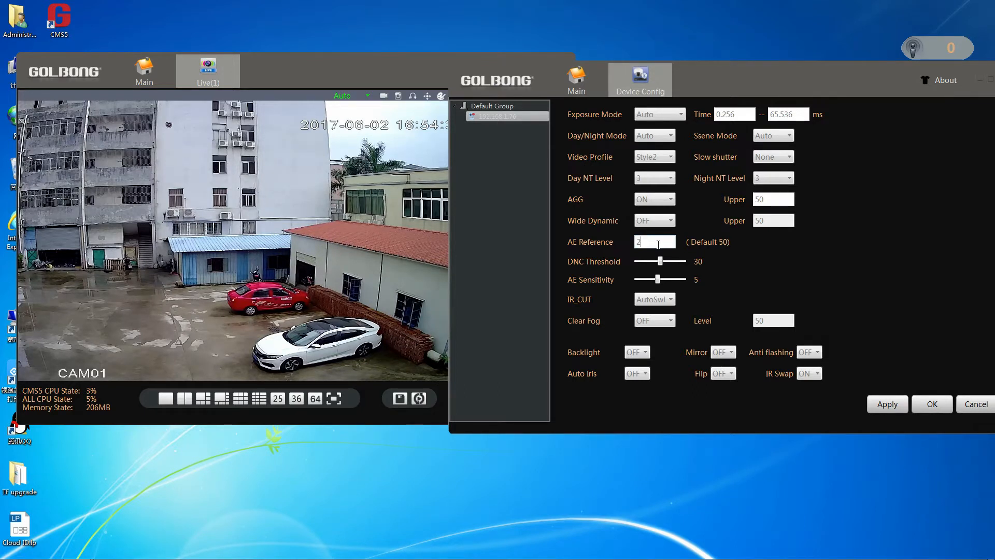
pyautogui.click(888, 404)
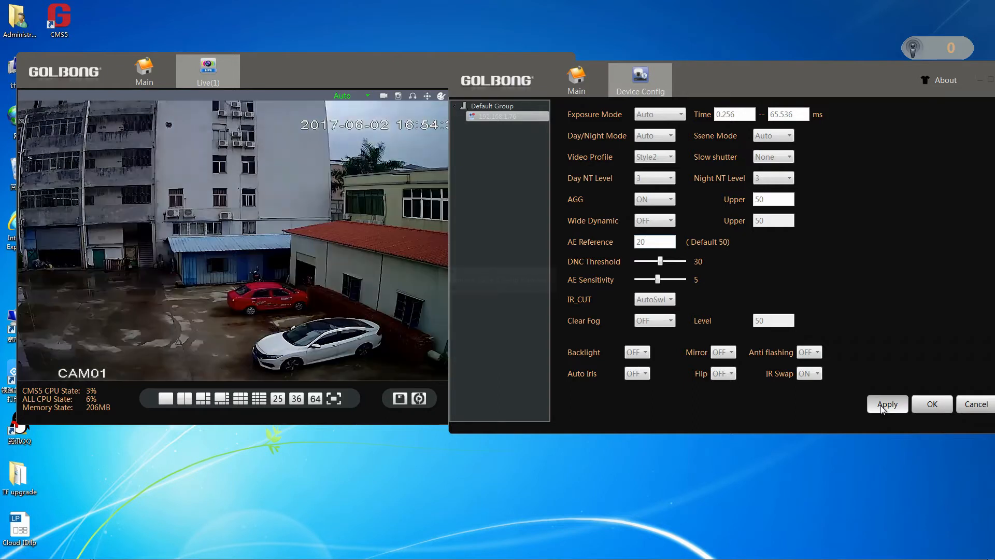
pyautogui.click(886, 403)
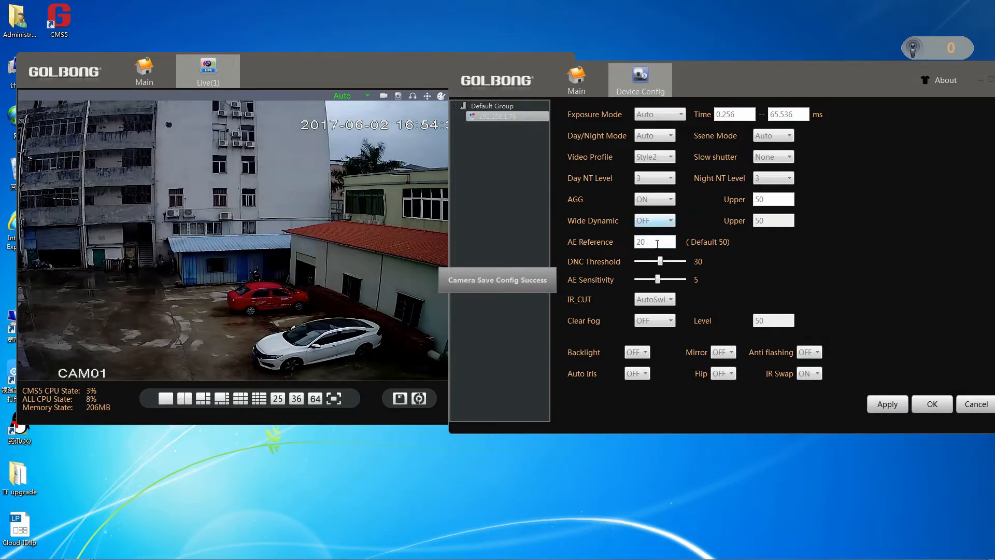
pyautogui.doubleClick(641, 241)
pyautogui.write('70')
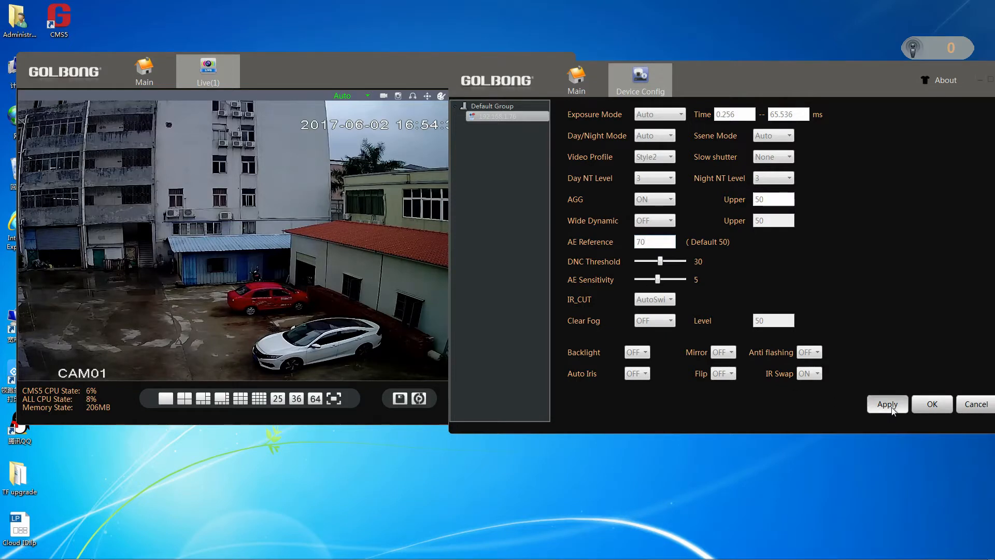
pyautogui.click(887, 404)
pyautogui.write('50')
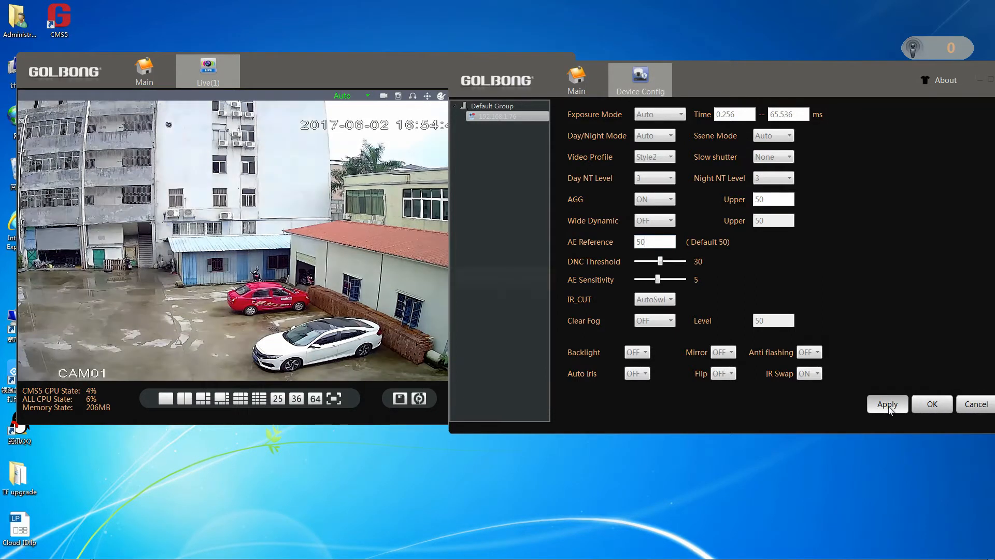
pyautogui.click(886, 404)
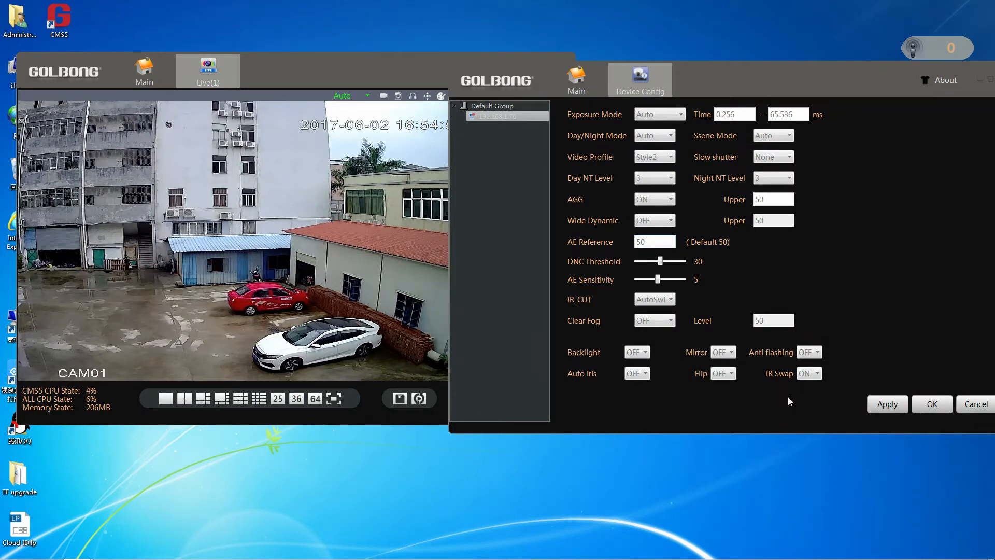
pyautogui.click(722, 352)
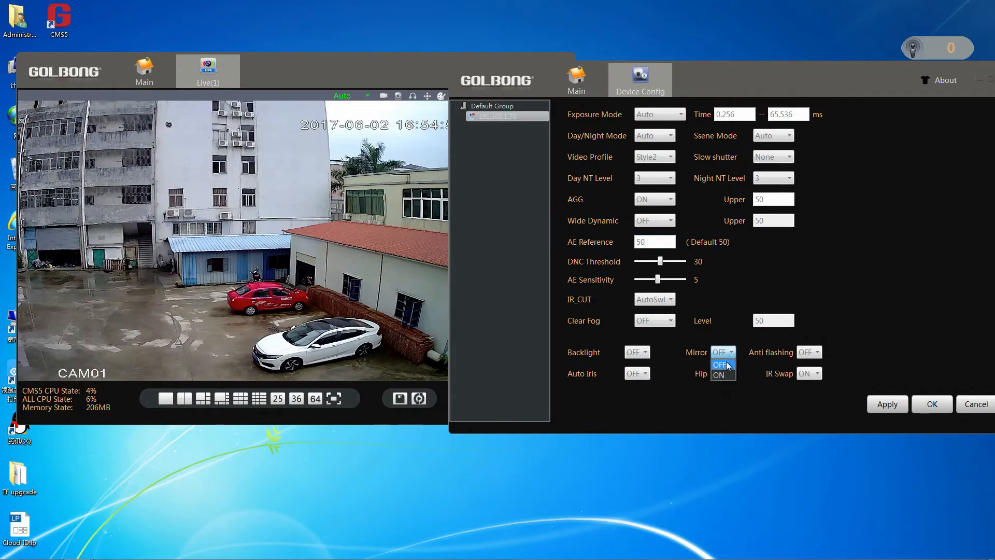
pyautogui.click(719, 364)
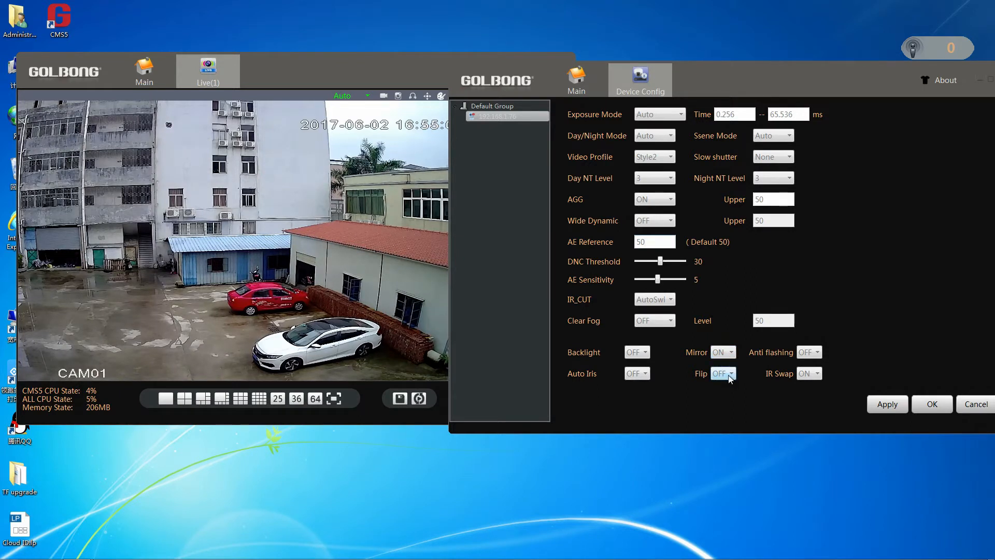
pyautogui.click(720, 373)
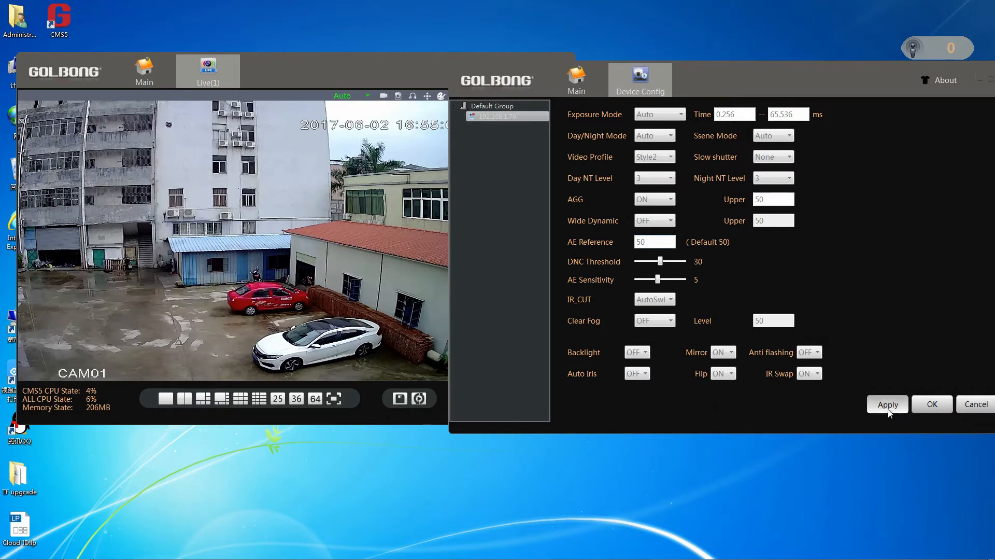
pyautogui.click(886, 404)
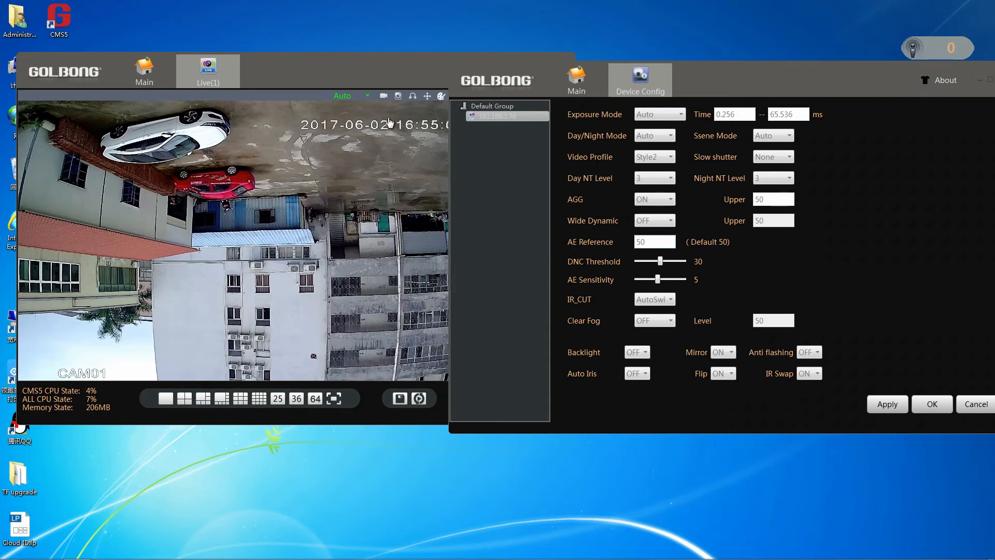
pyautogui.click(722, 353)
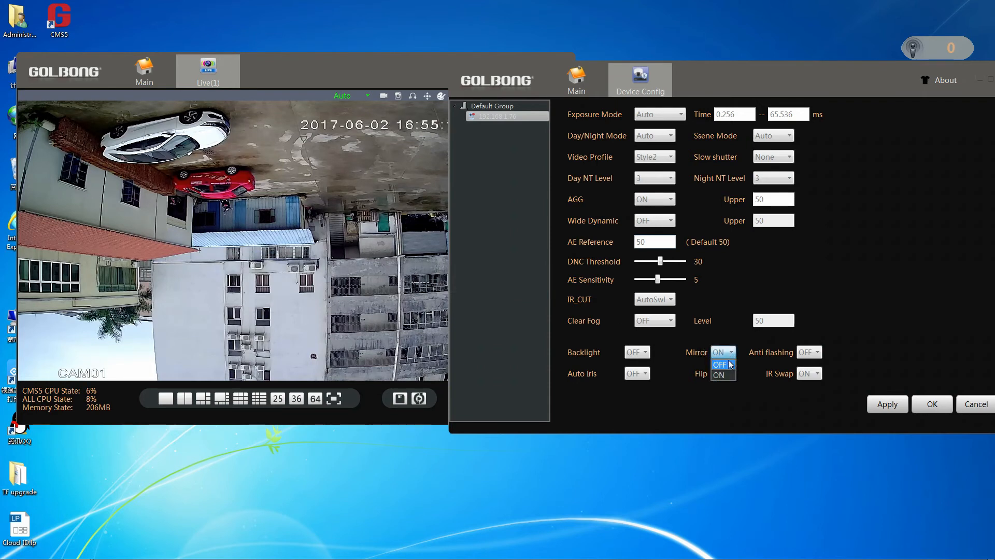
pyautogui.click(722, 351)
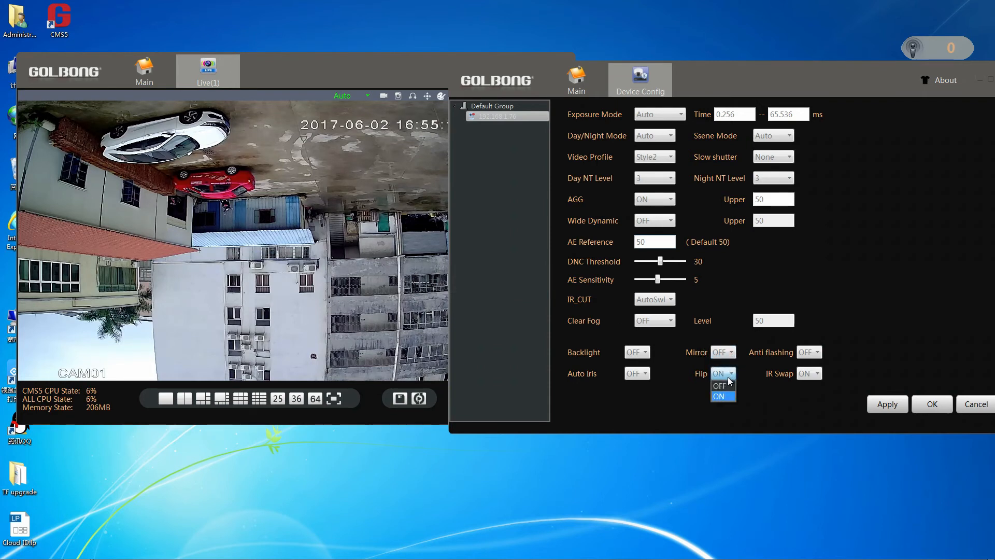
pyautogui.click(719, 386)
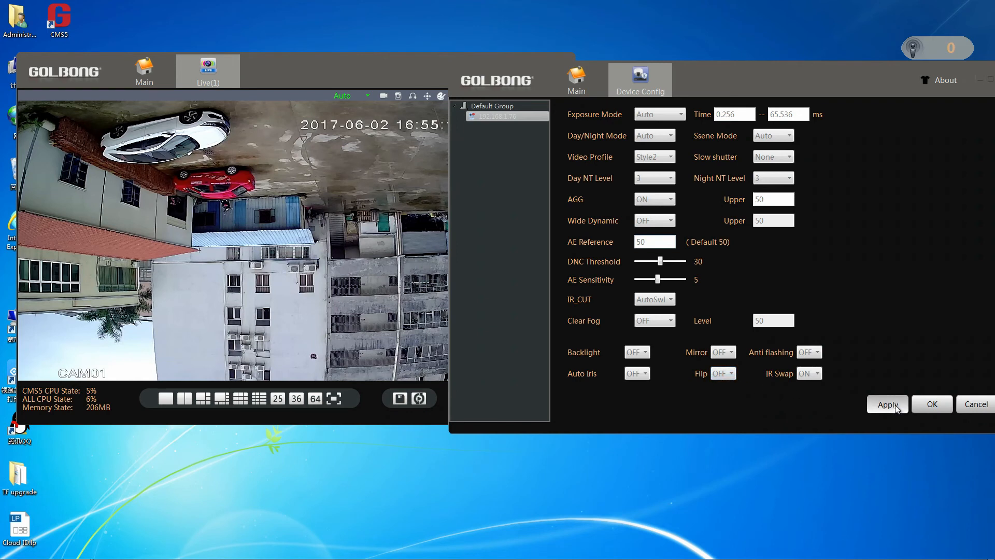
pyautogui.click(886, 404)
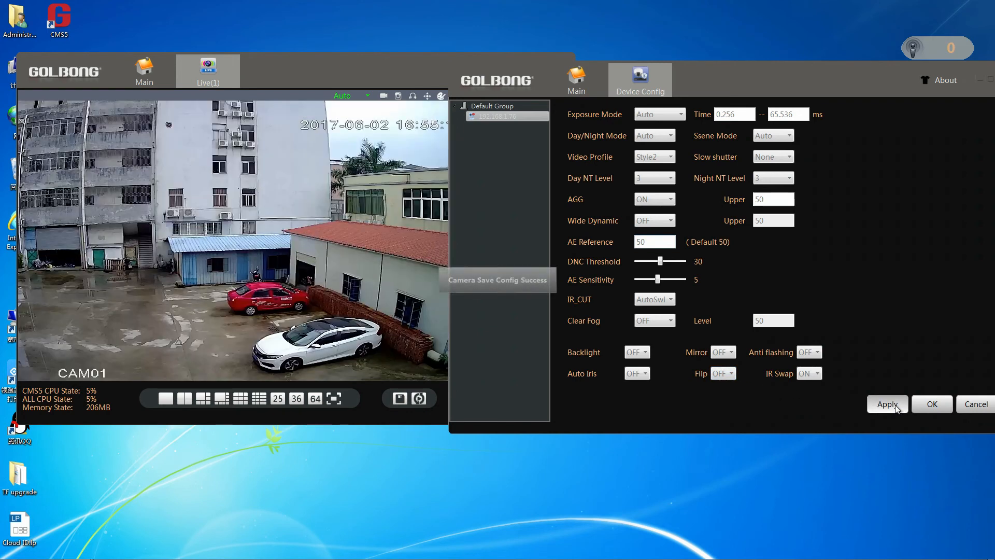